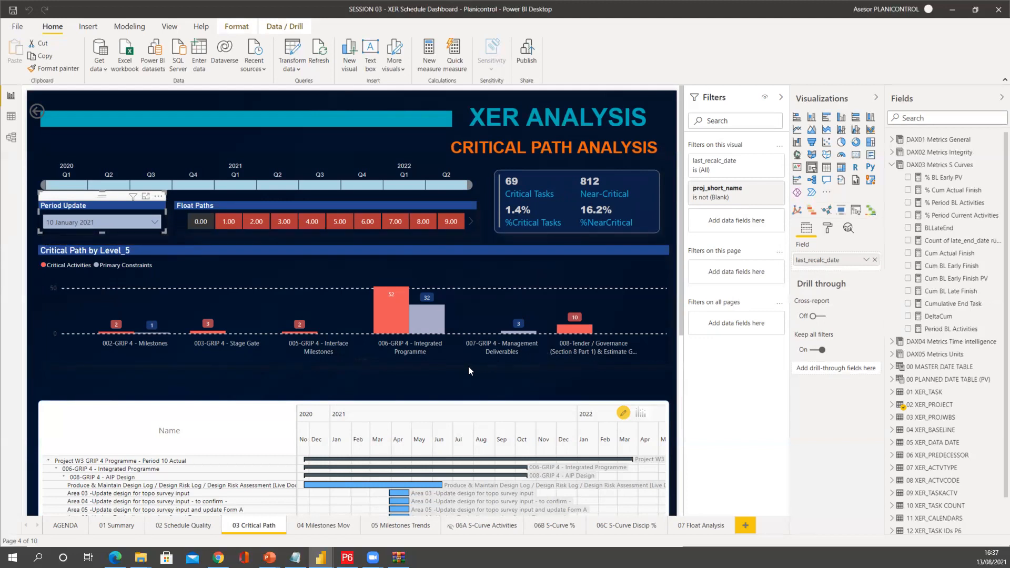
{"action": "mouse_move", "coordinate": [944, 232]}
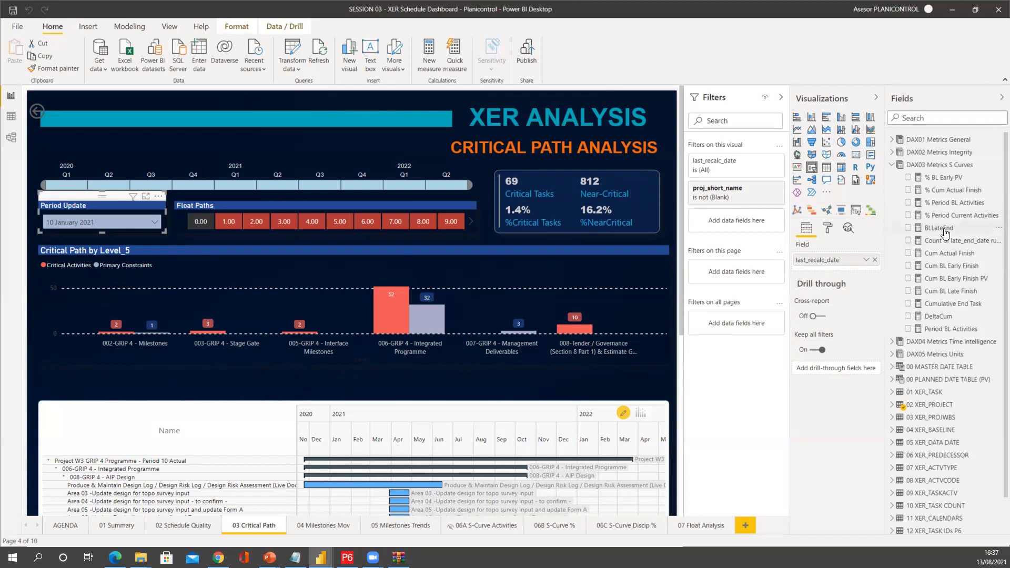
{"action": "mouse_move", "coordinate": [930, 265]}
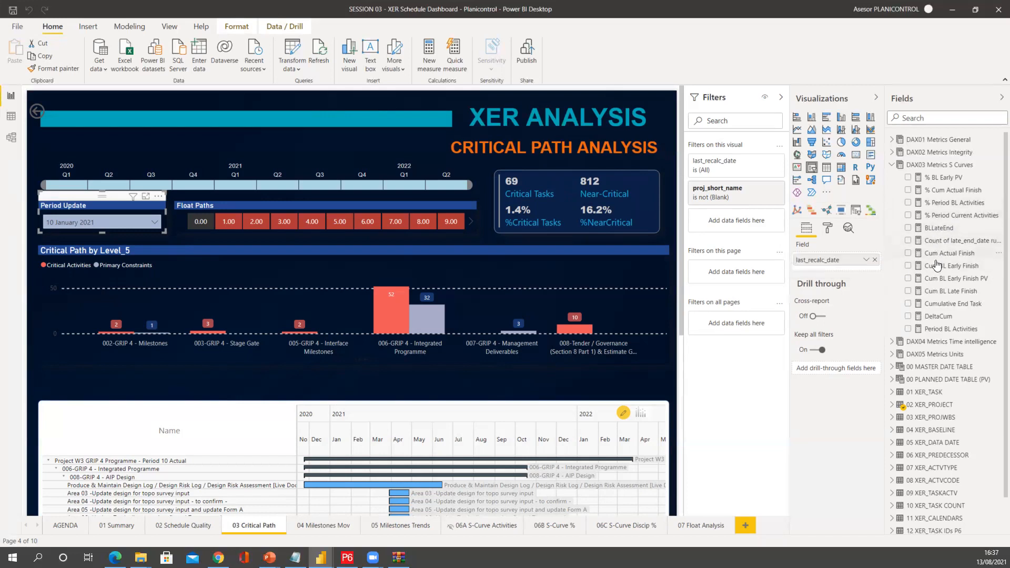
{"action": "mouse_move", "coordinate": [757, 353]}
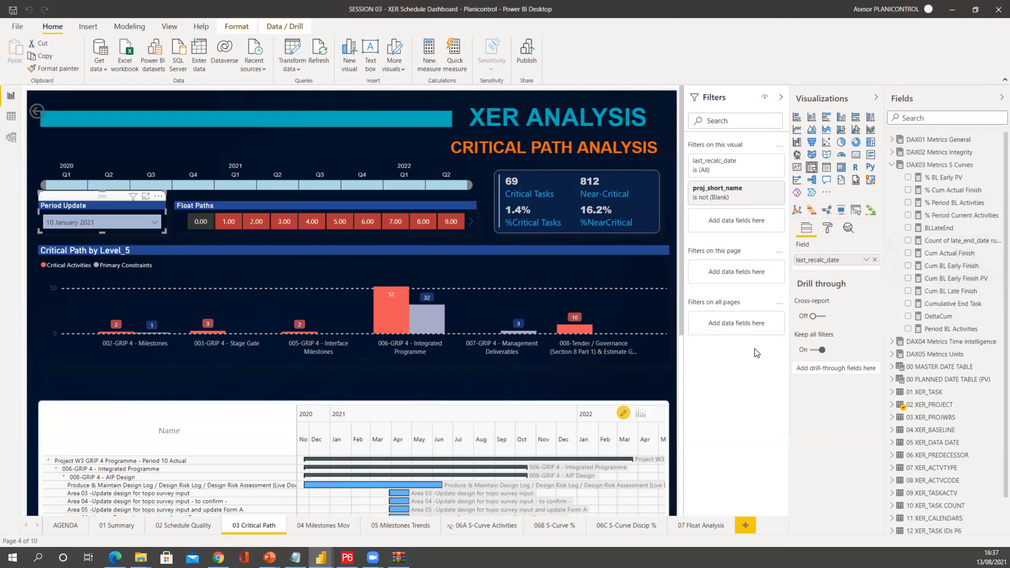
{"action": "mouse_move", "coordinate": [652, 332]}
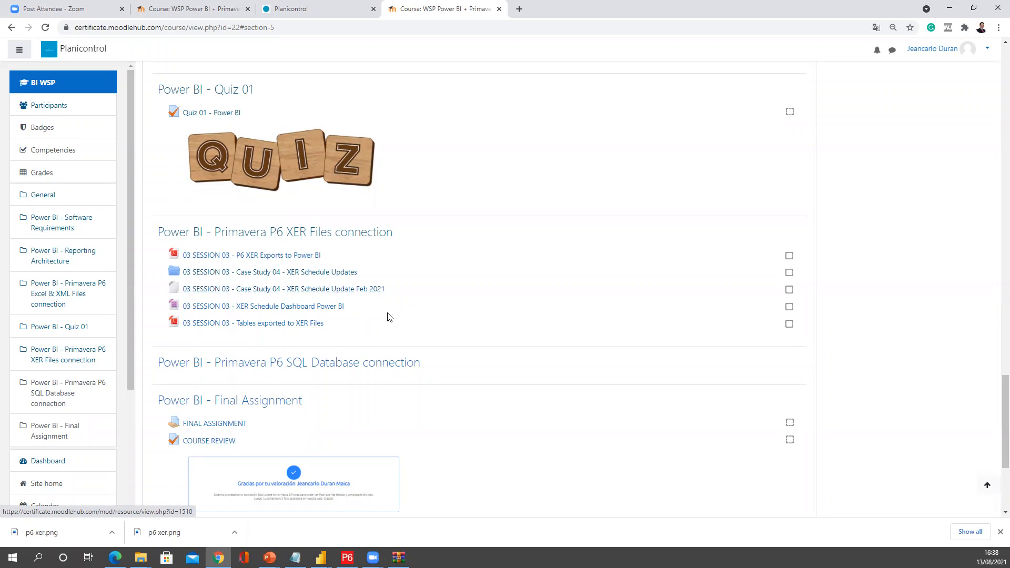
Bring up the Moodle Feb 2021 update link's options, dismiss them, and switch to File Explorer.
{"action": "right_click", "coordinate": [283, 289]}
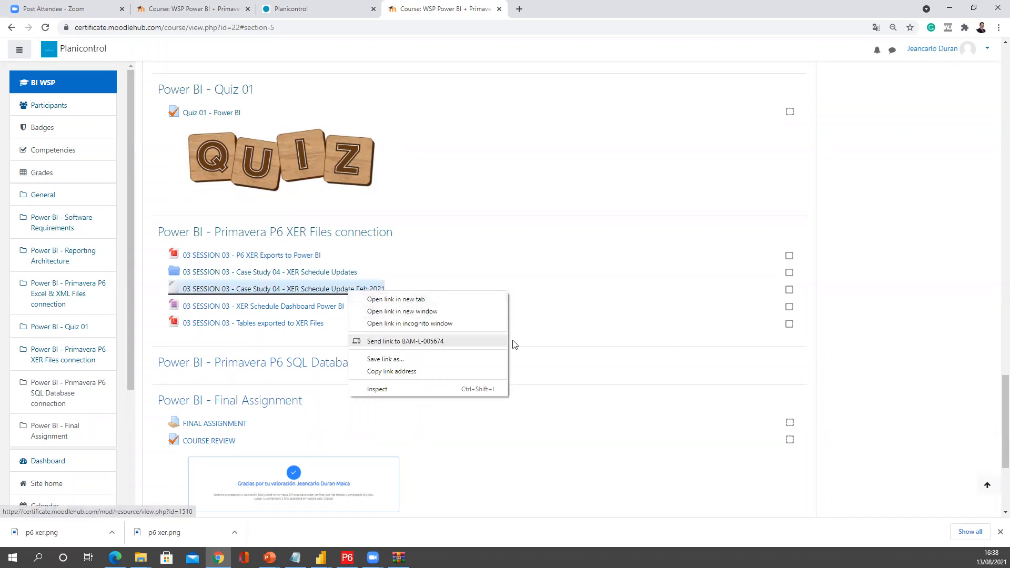
{"action": "left_click", "coordinate": [402, 371]}
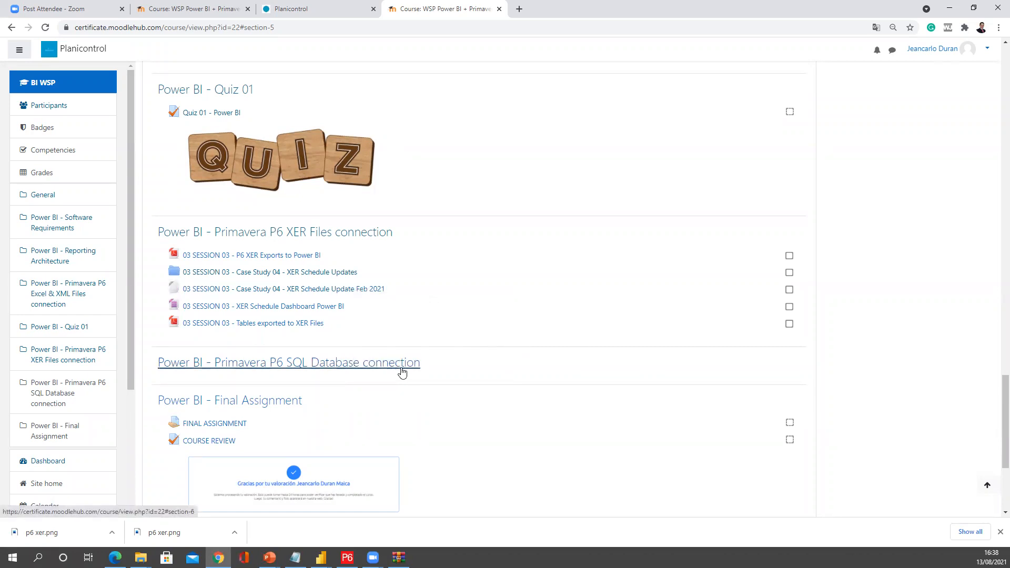
{"action": "left_click", "coordinate": [346, 557]}
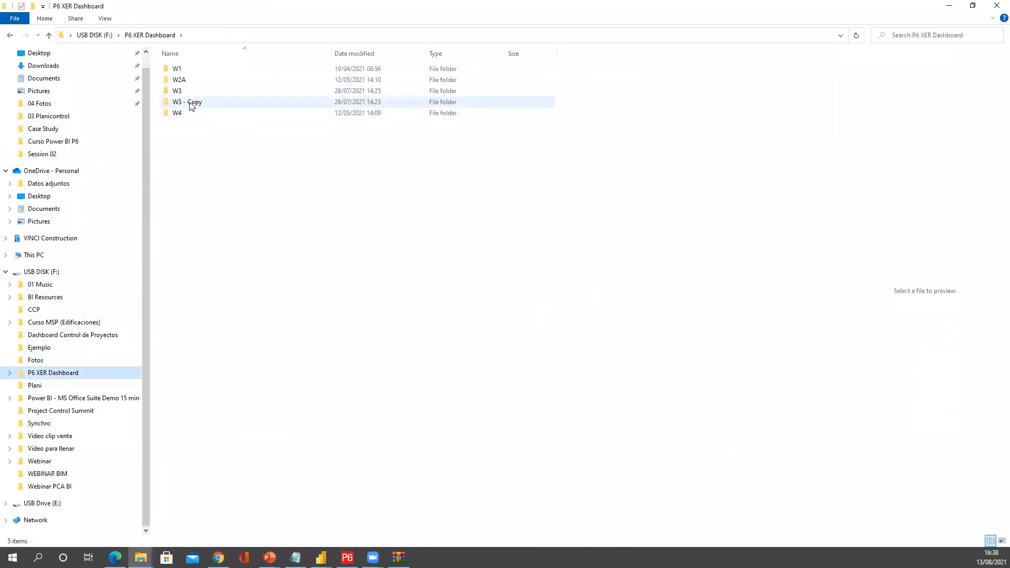
Copy W3 PERIOD 11 - FEB21 from the W3 - Copy folder into W3.
{"action": "double_click", "coordinate": [177, 90]}
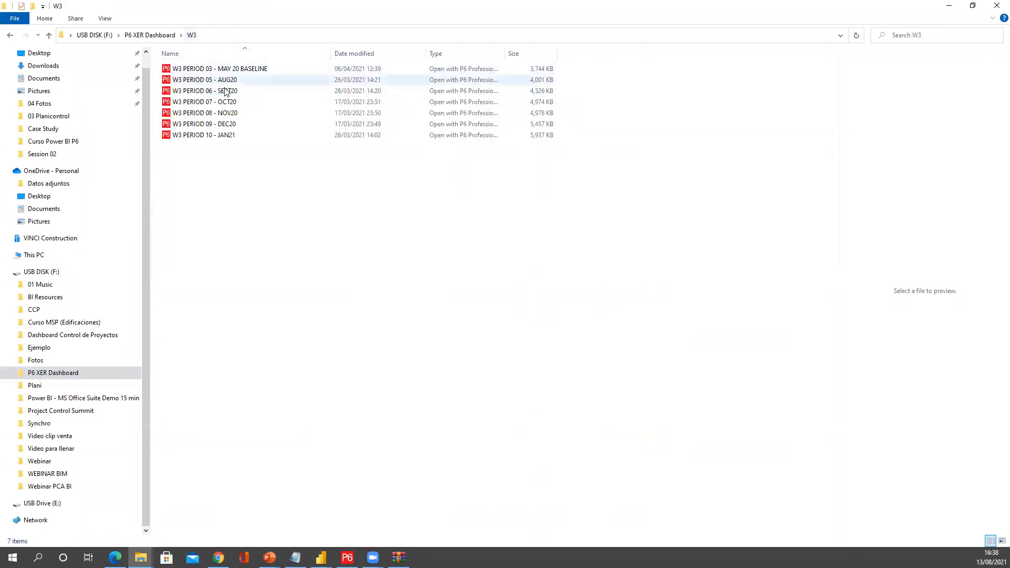
{"action": "left_click", "coordinate": [204, 135]}
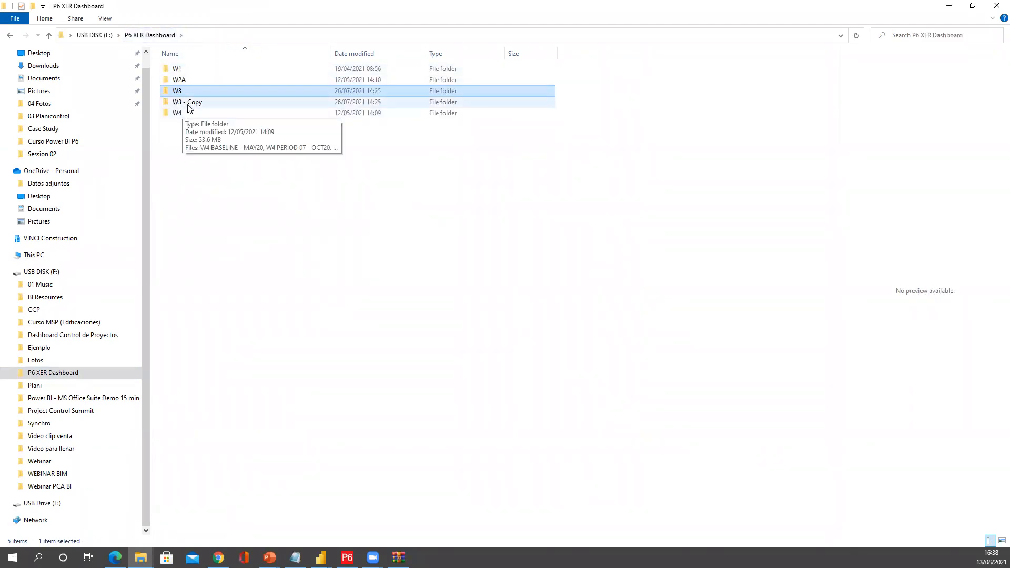
{"action": "double_click", "coordinate": [187, 101]}
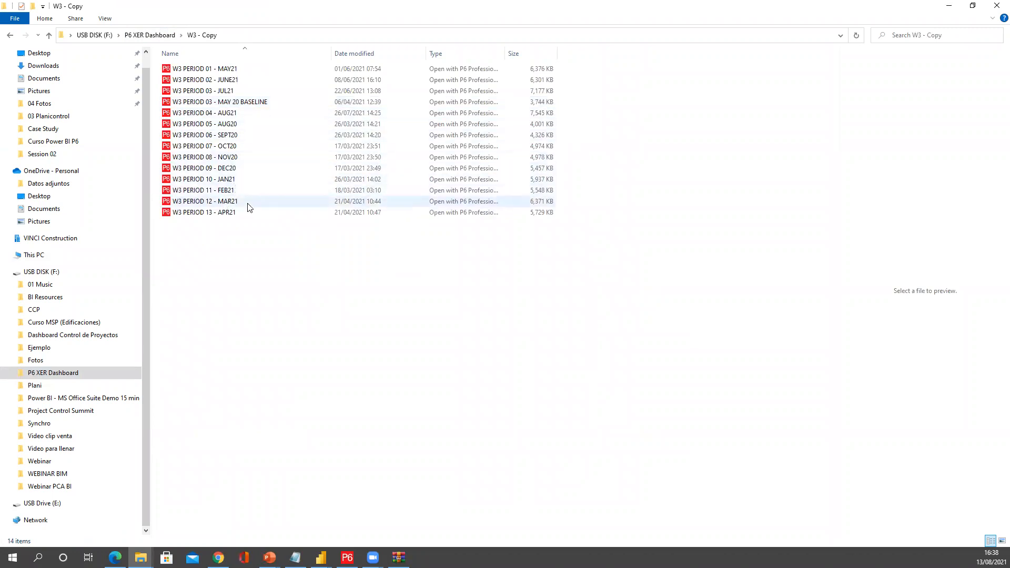
{"action": "left_click", "coordinate": [204, 190]}
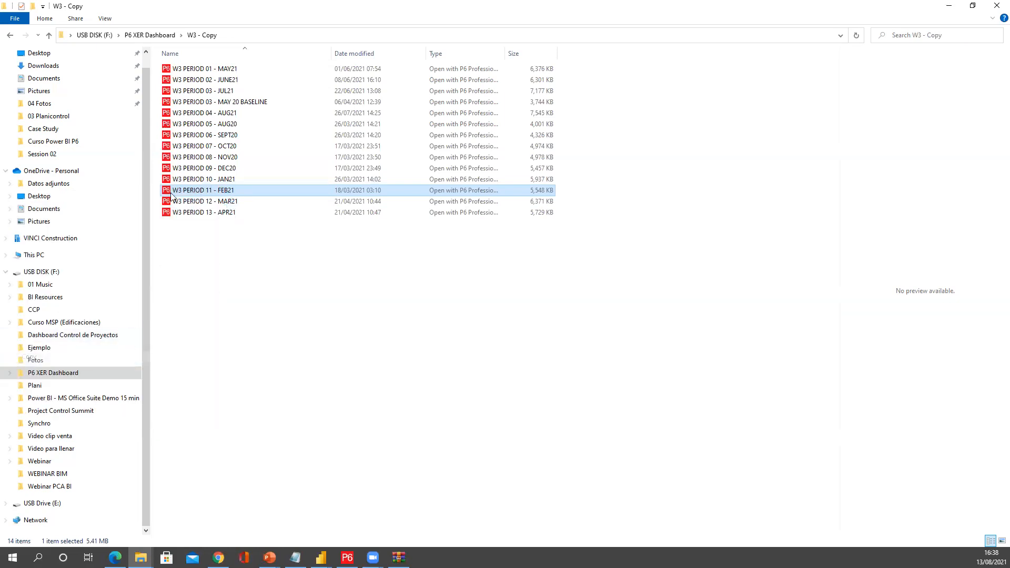
{"action": "left_click", "coordinate": [9, 34]}
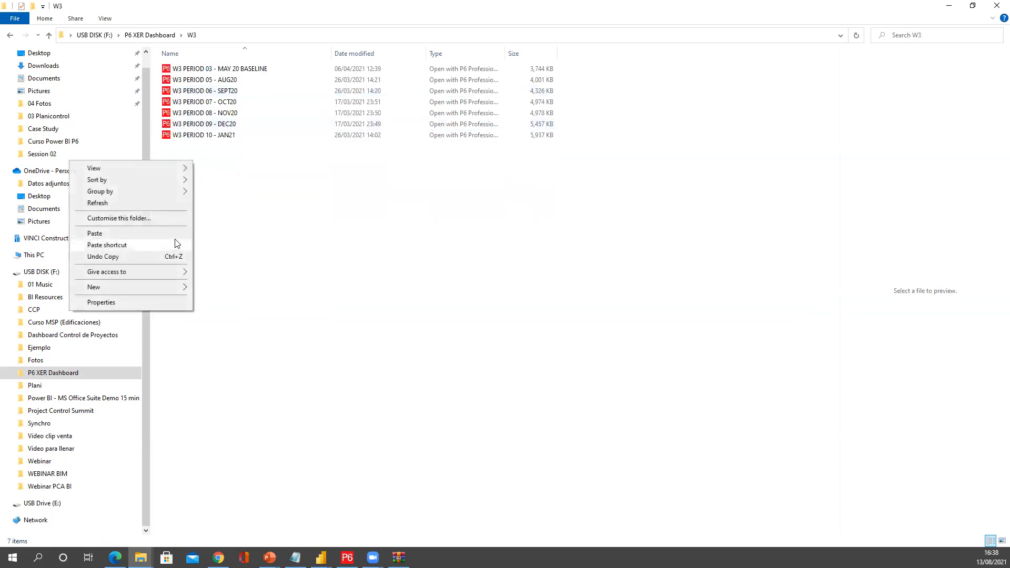
{"action": "left_click", "coordinate": [94, 234]}
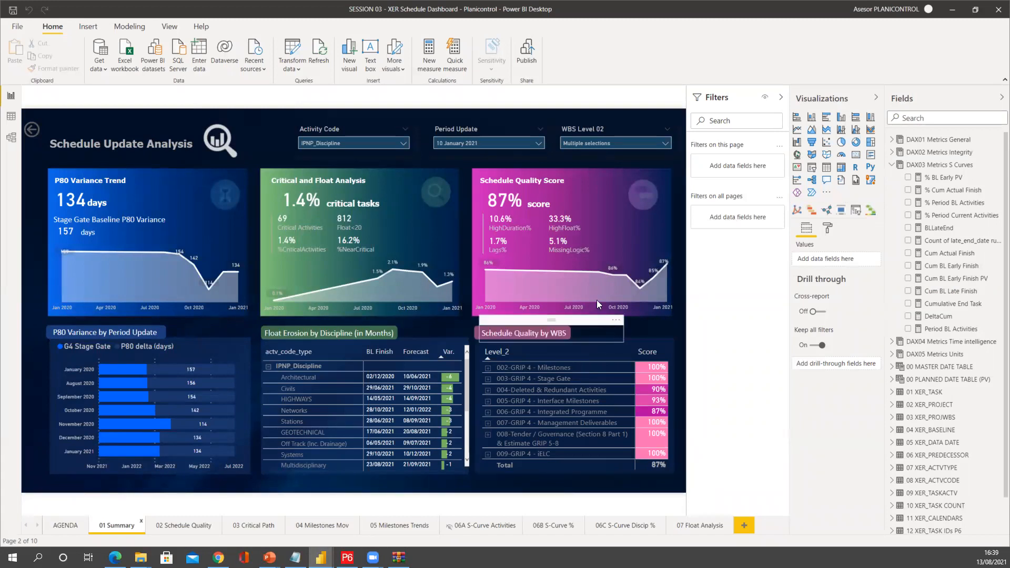
{"action": "mouse_move", "coordinate": [320, 54]}
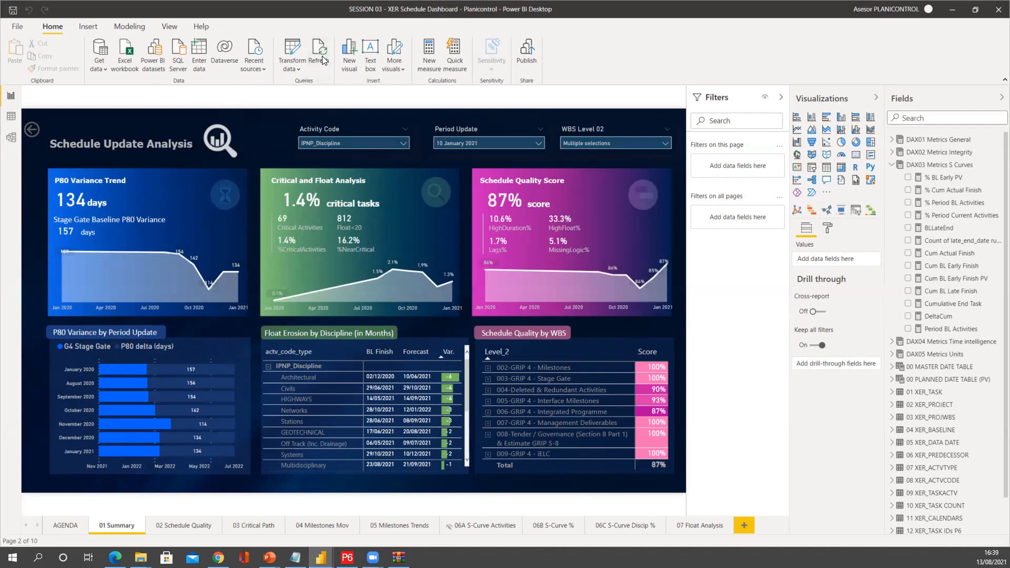
Refresh all Summary report data to reload the XER tables from updated files.
{"action": "left_click", "coordinate": [321, 52]}
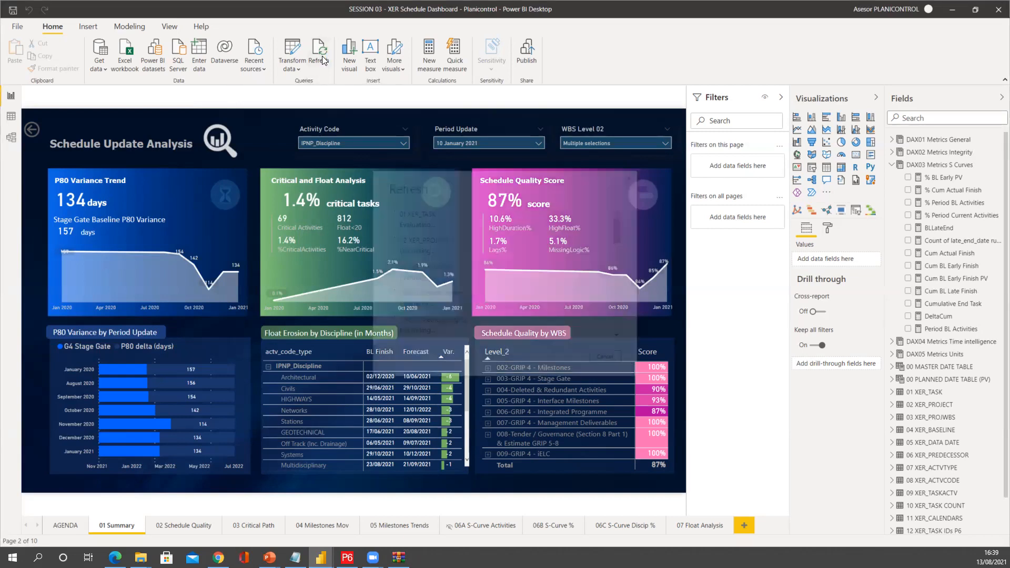
{"action": "left_click", "coordinate": [321, 52]}
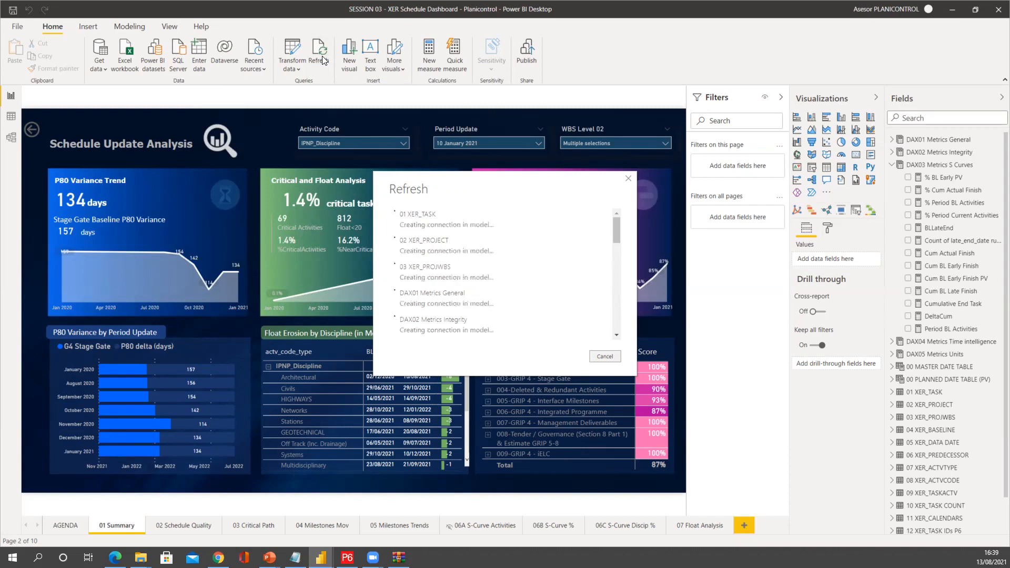
{"action": "mouse_move", "coordinate": [485, 147]}
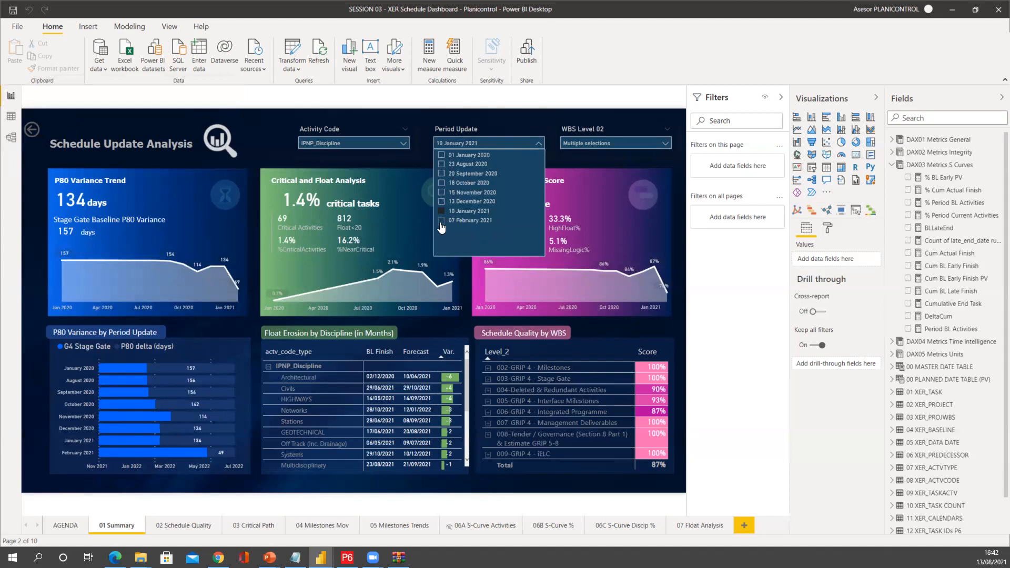
Select the 07 February 2021 period update in the Period Update slicer.
{"action": "left_click", "coordinate": [442, 221]}
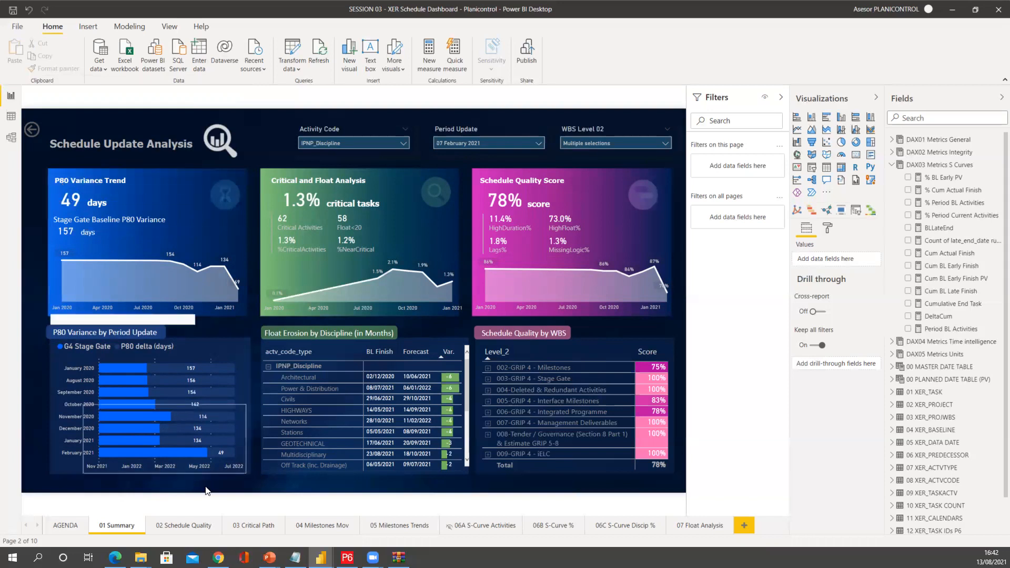
{"action": "mouse_move", "coordinate": [654, 275]}
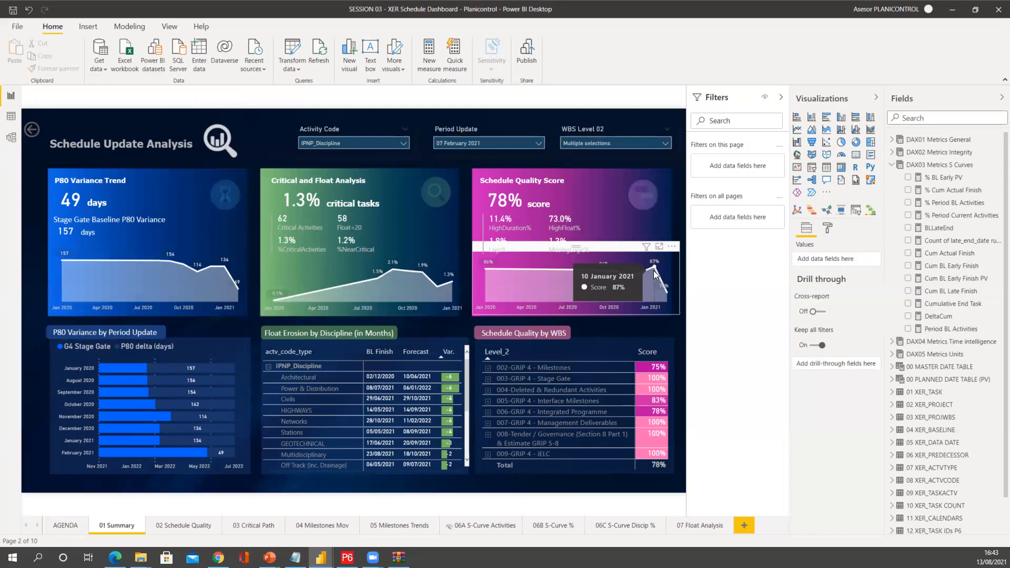
{"action": "mouse_move", "coordinate": [658, 278]}
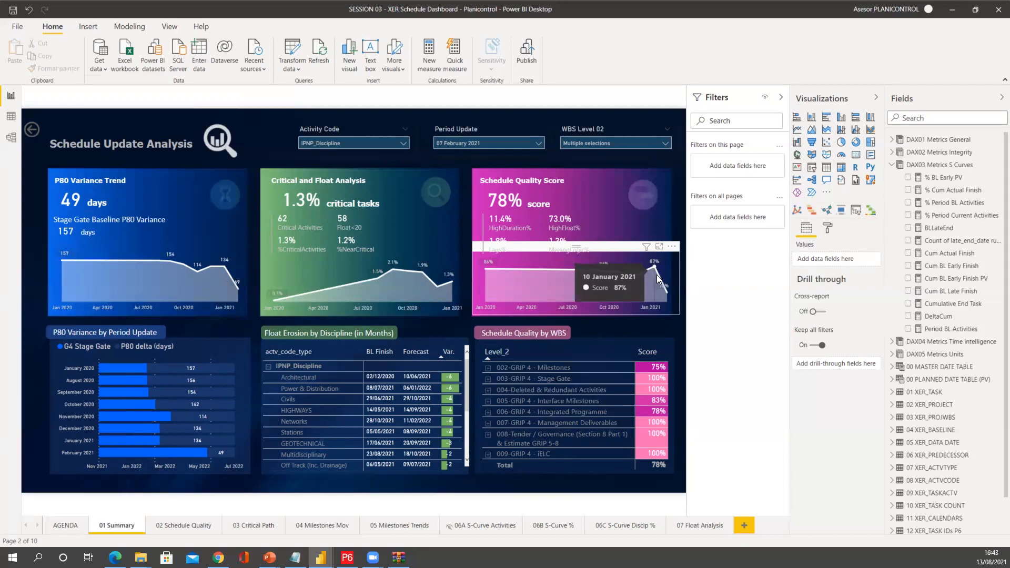
{"action": "mouse_move", "coordinate": [666, 296]}
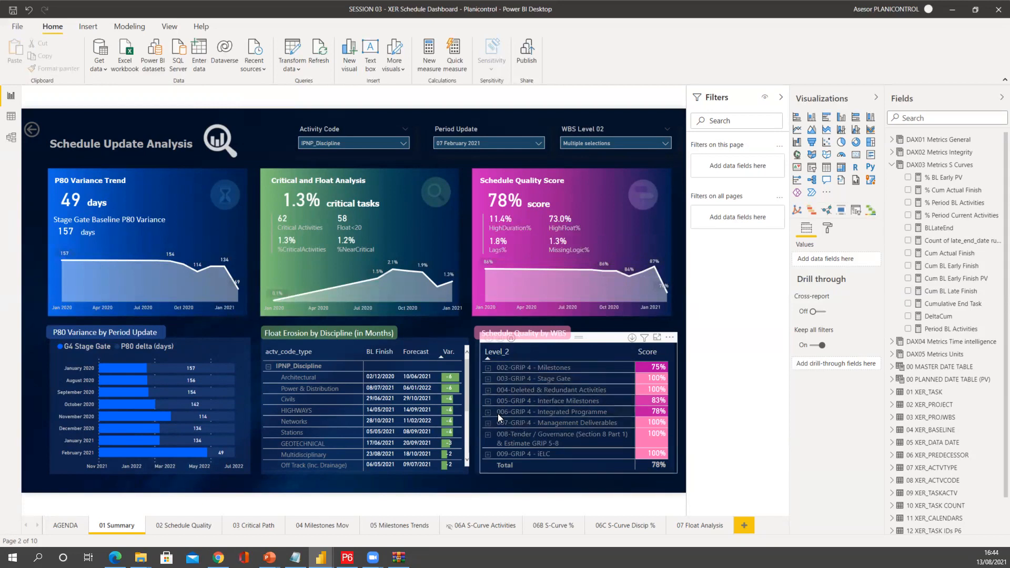
{"action": "mouse_move", "coordinate": [510, 425]}
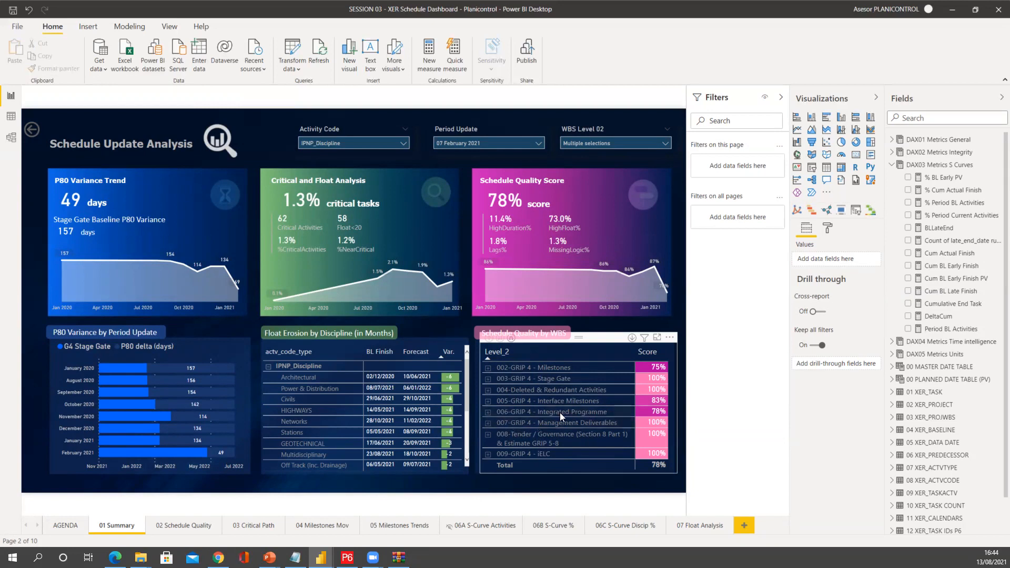
{"action": "mouse_move", "coordinate": [489, 418]}
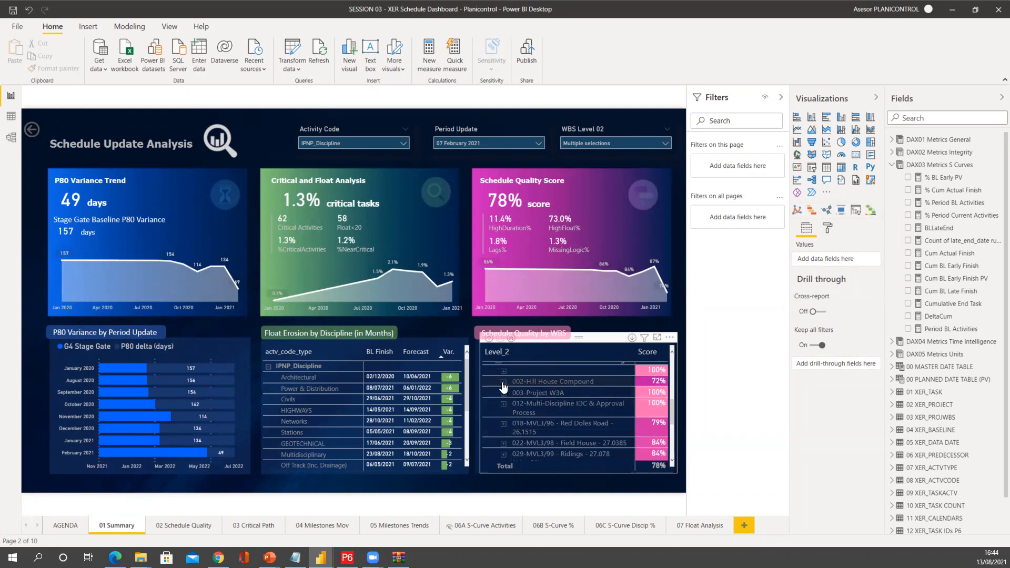
Expand 002-Hill House Compound in the Schedule Quality by WBS matrix.
{"action": "left_click", "coordinate": [504, 381]}
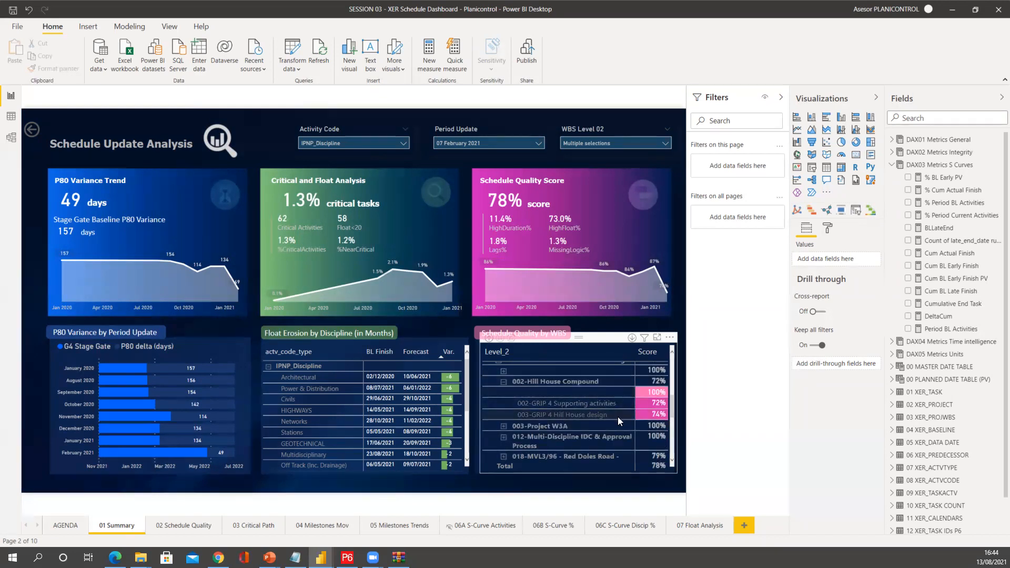
{"action": "mouse_move", "coordinate": [609, 418]}
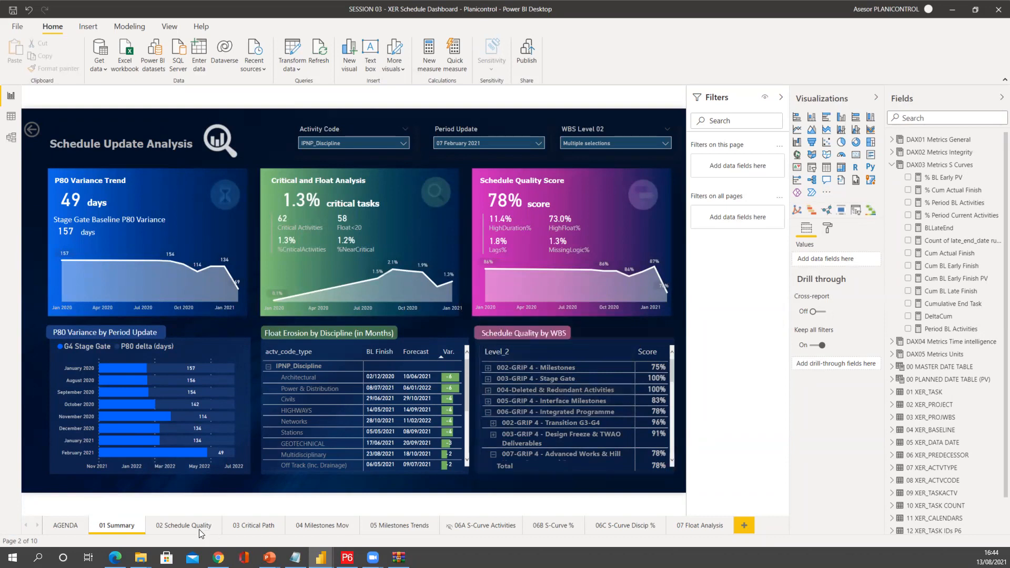
{"action": "mouse_move", "coordinate": [473, 505]}
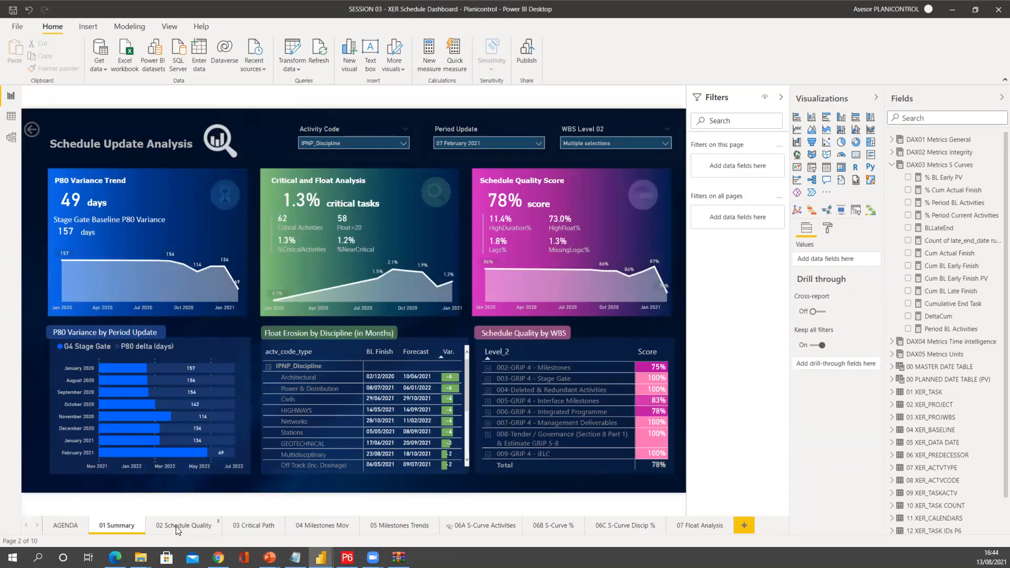
On the Schedule Quality page, expand the 07 February 2021 row into WBS levels.
{"action": "left_click", "coordinate": [187, 525]}
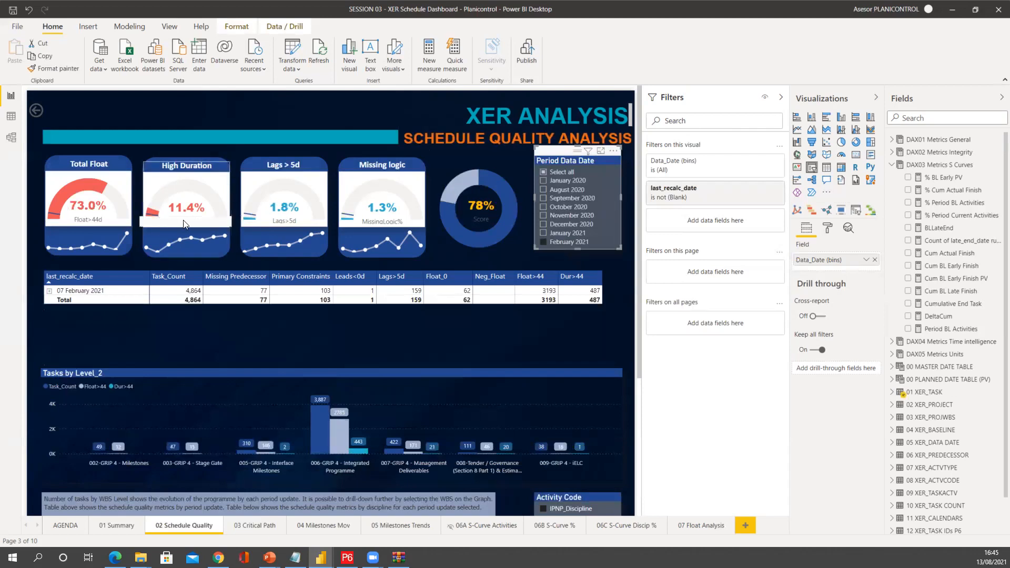
{"action": "mouse_move", "coordinate": [198, 222]}
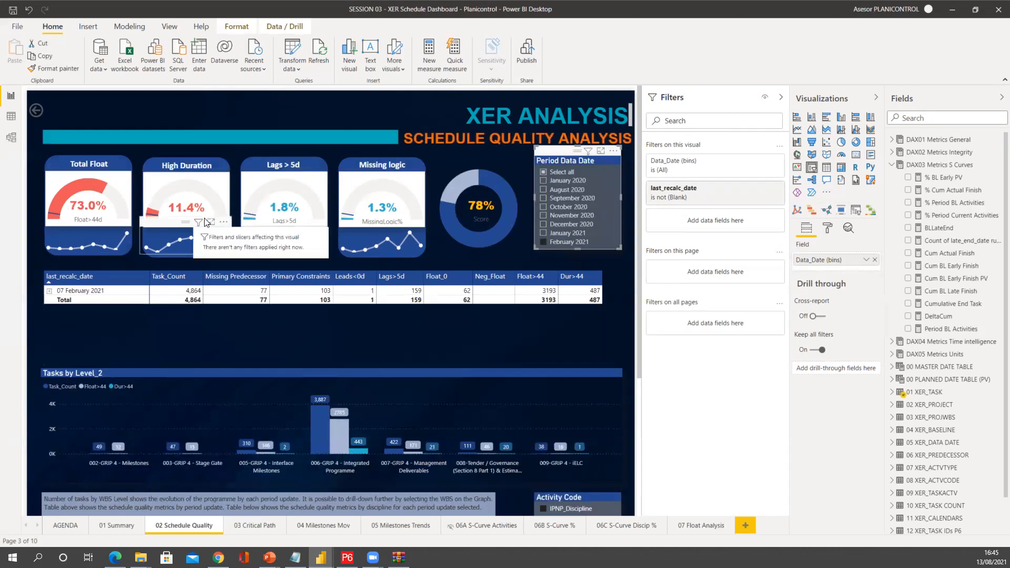
{"action": "mouse_move", "coordinate": [405, 198]}
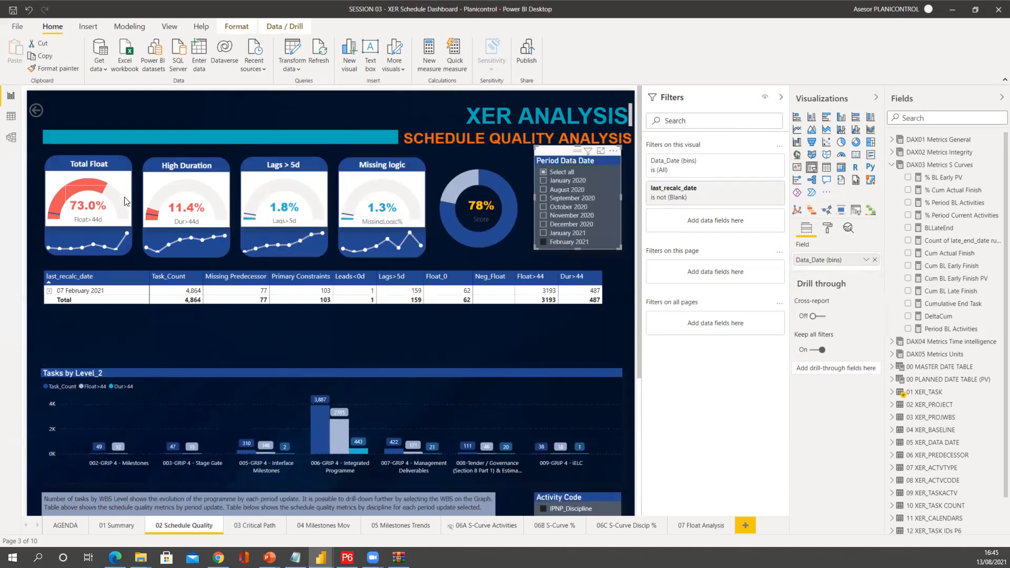
{"action": "left_click", "coordinate": [353, 290]}
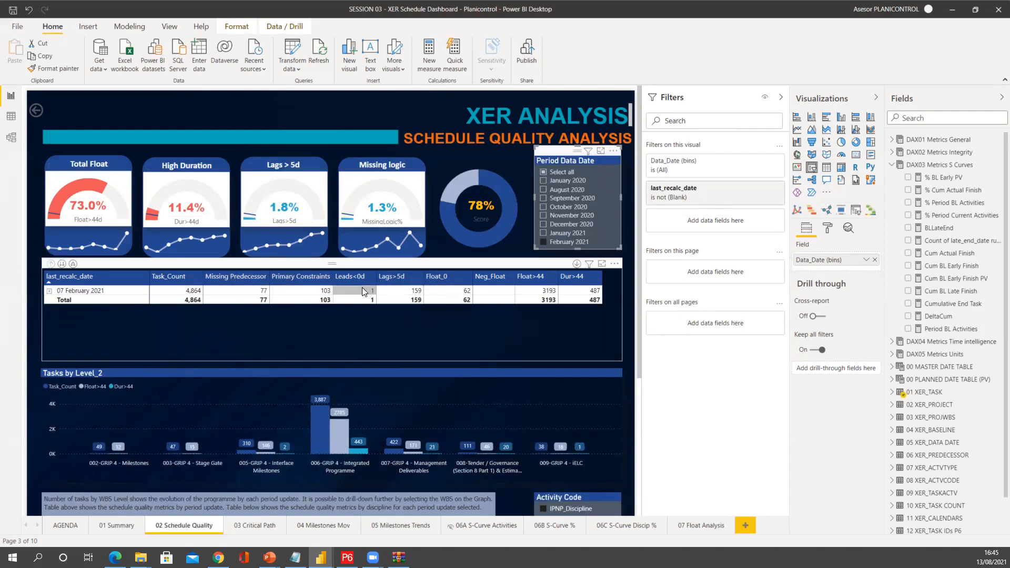
{"action": "mouse_move", "coordinate": [533, 290]}
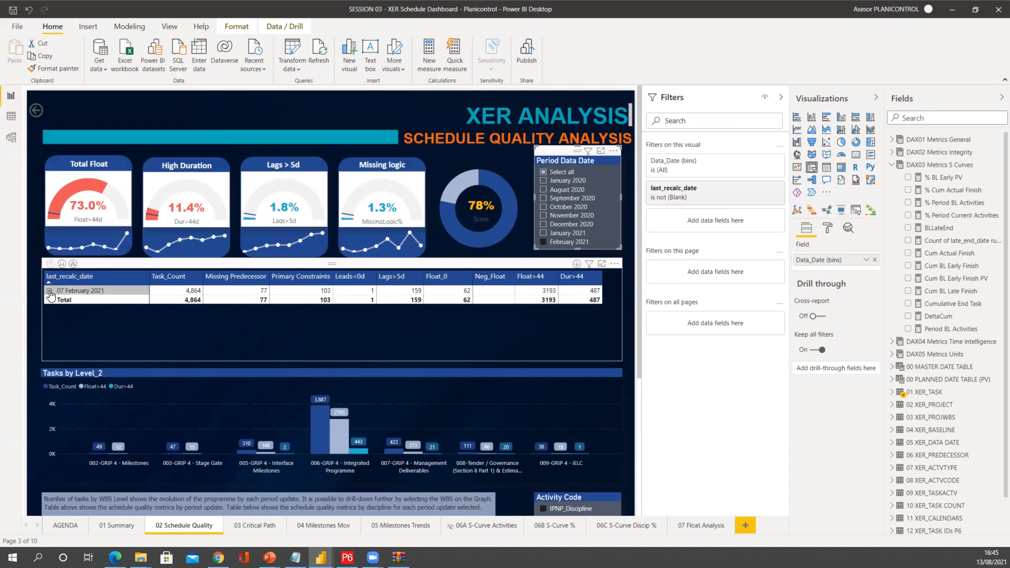
{"action": "left_click", "coordinate": [49, 291]}
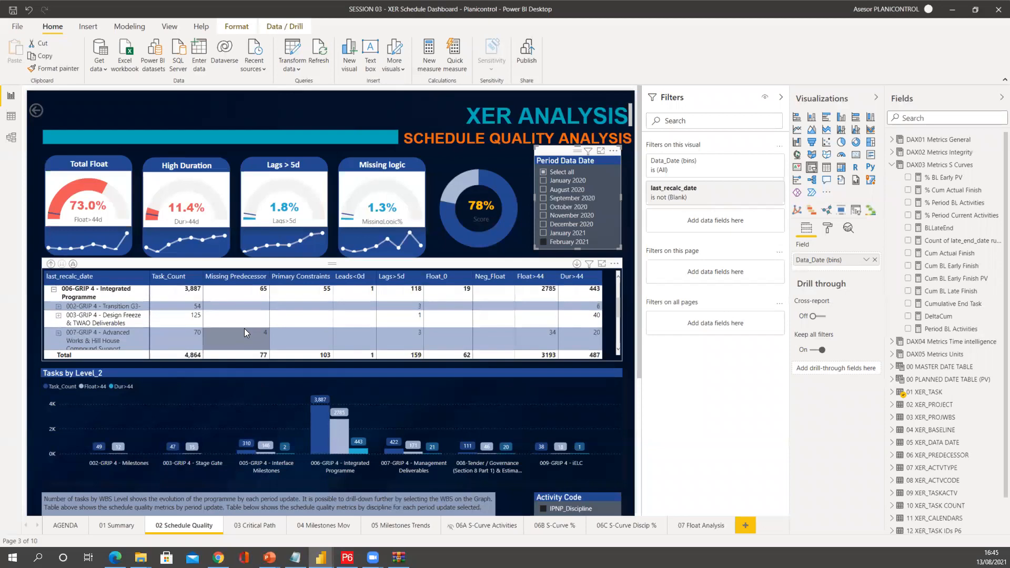
{"action": "scroll", "scroll_direction": "down", "scroll_amount": 3}
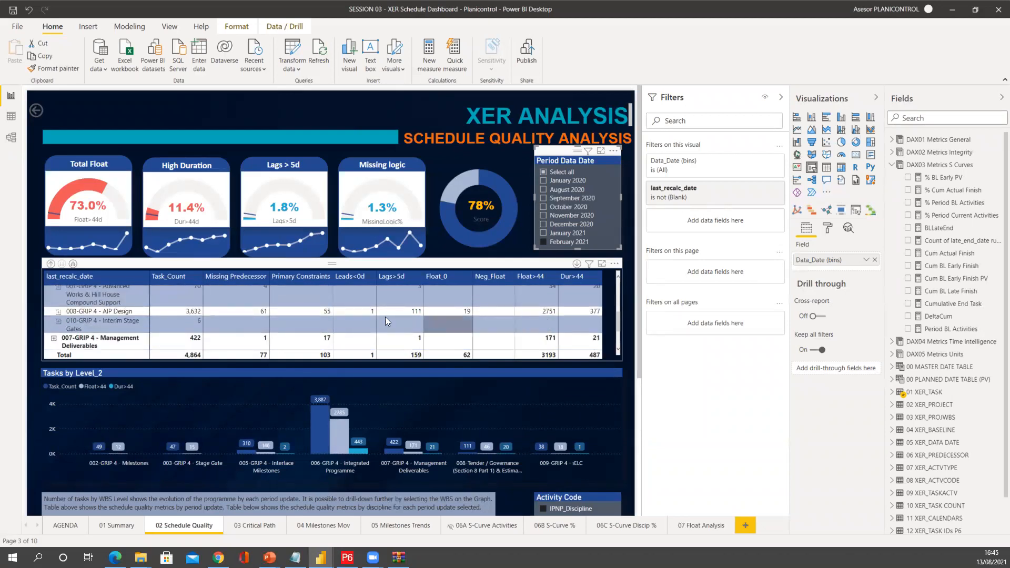
{"action": "left_click", "coordinate": [250, 525]}
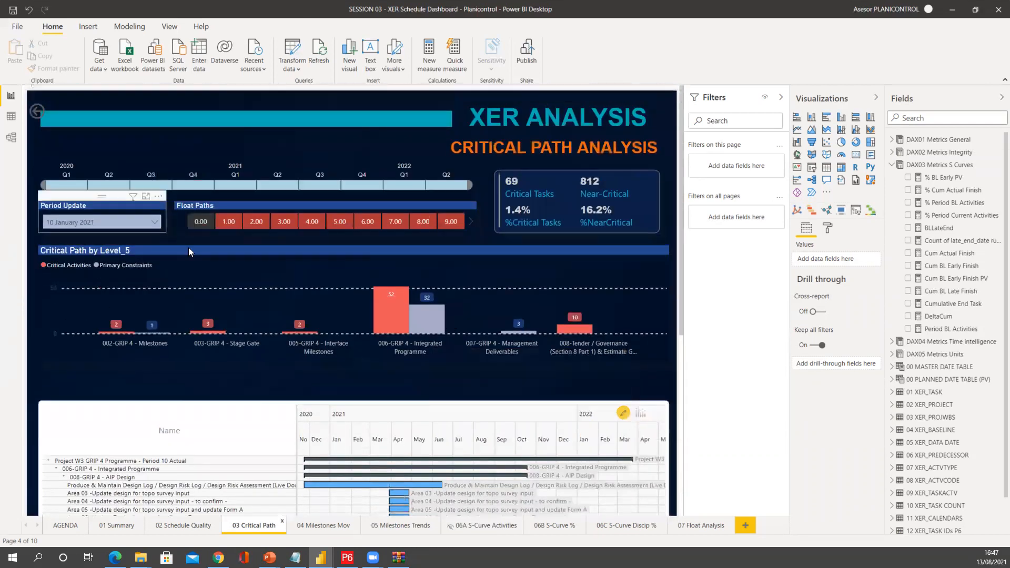
Scroll through the Critical Path page's Gantt chart of AIP Design tasks.
{"action": "scroll", "scroll_direction": "down", "scroll_amount": 3}
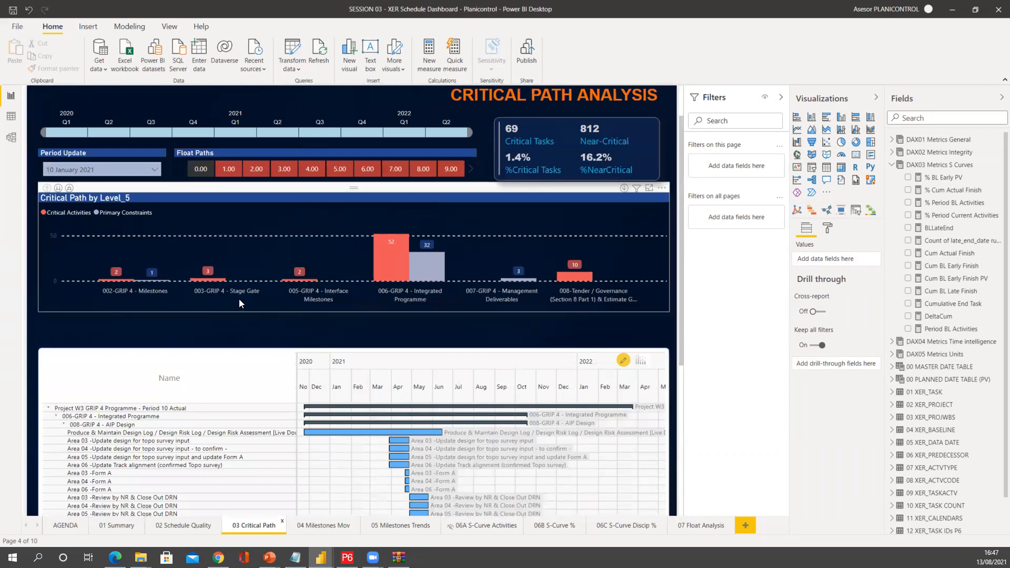
{"action": "mouse_move", "coordinate": [359, 289]}
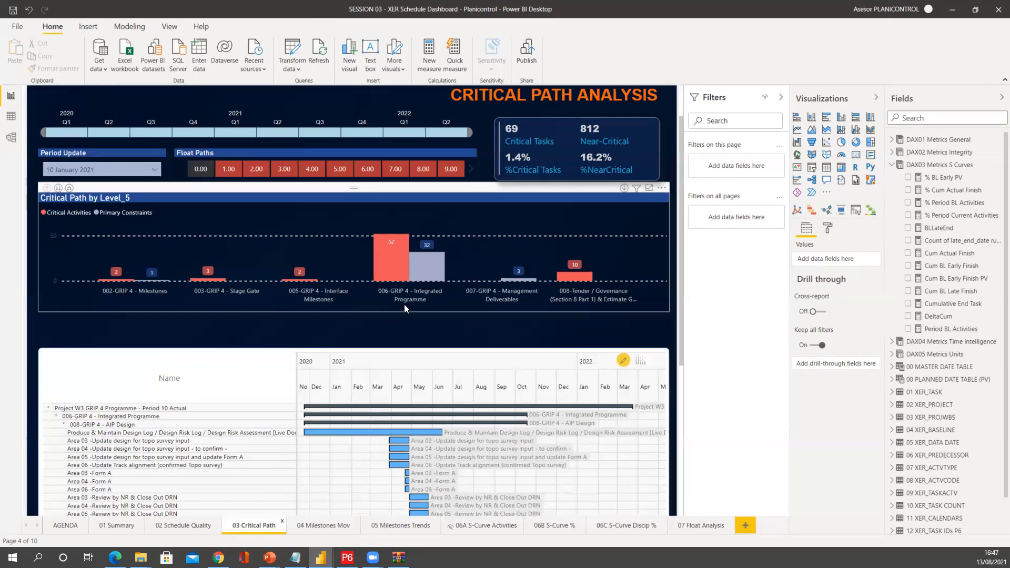
{"action": "mouse_move", "coordinate": [391, 254]}
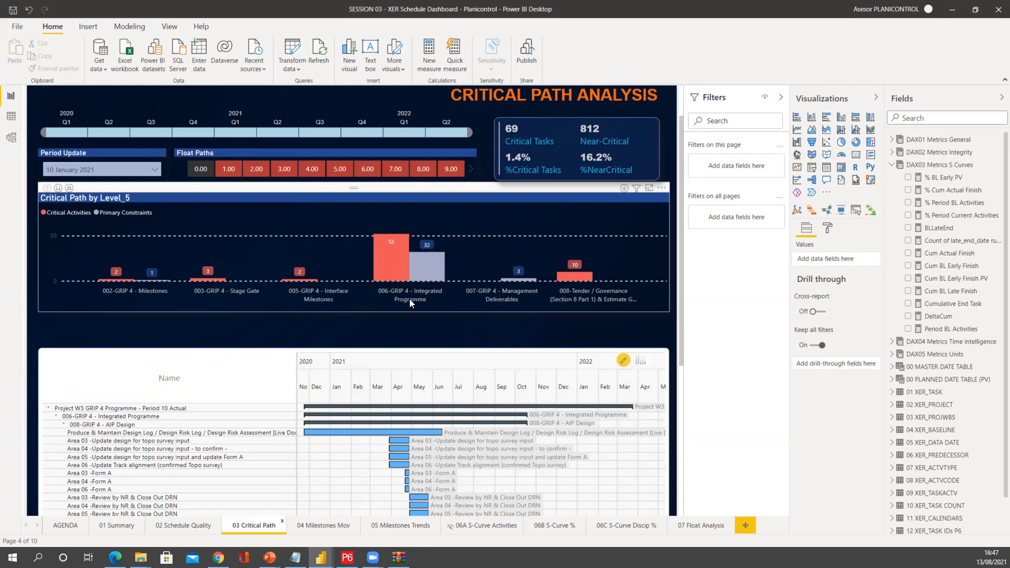
{"action": "mouse_move", "coordinate": [608, 299]}
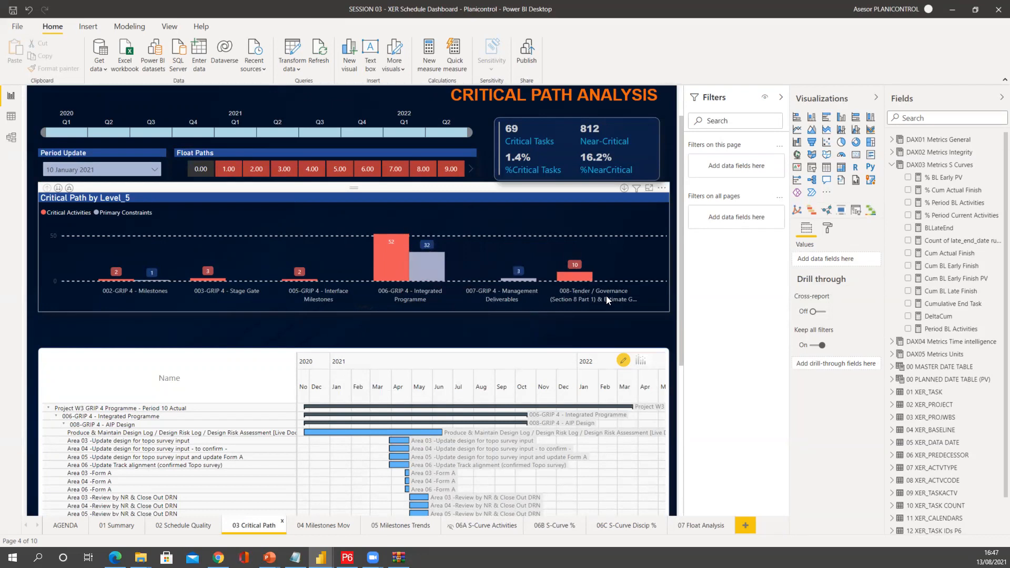
{"action": "mouse_move", "coordinate": [590, 321]}
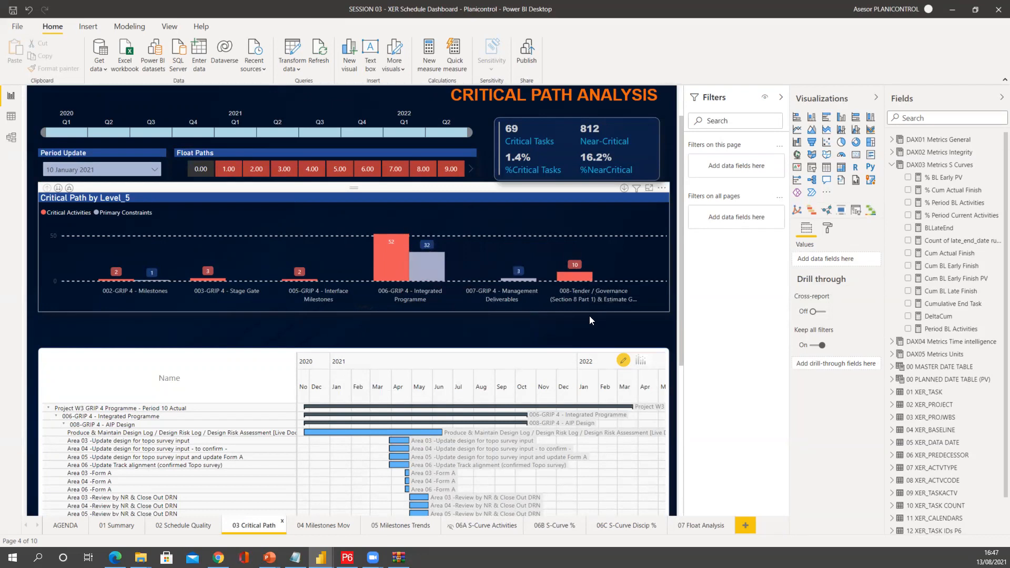
{"action": "mouse_move", "coordinate": [591, 299]}
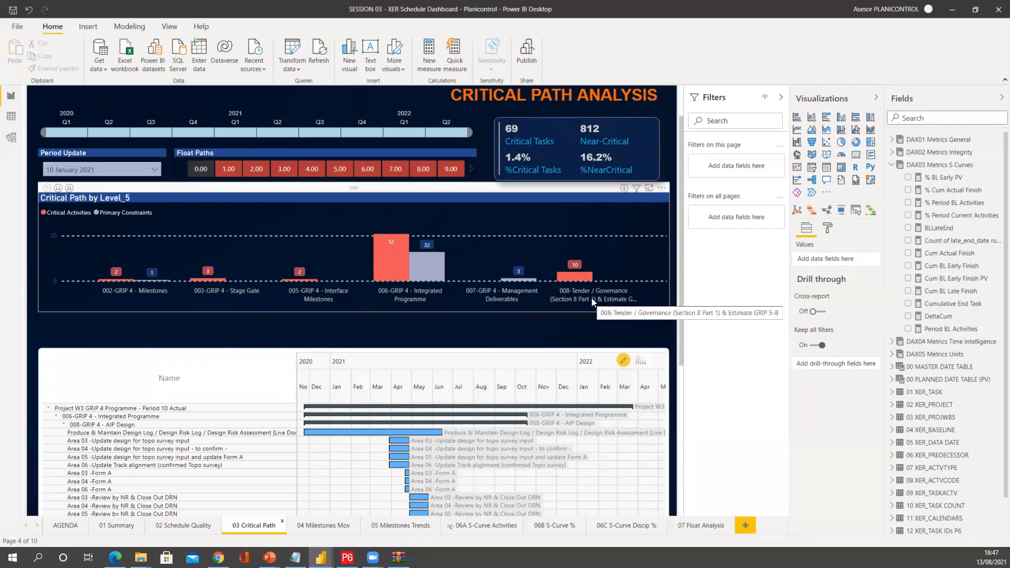
{"action": "mouse_move", "coordinate": [538, 292]}
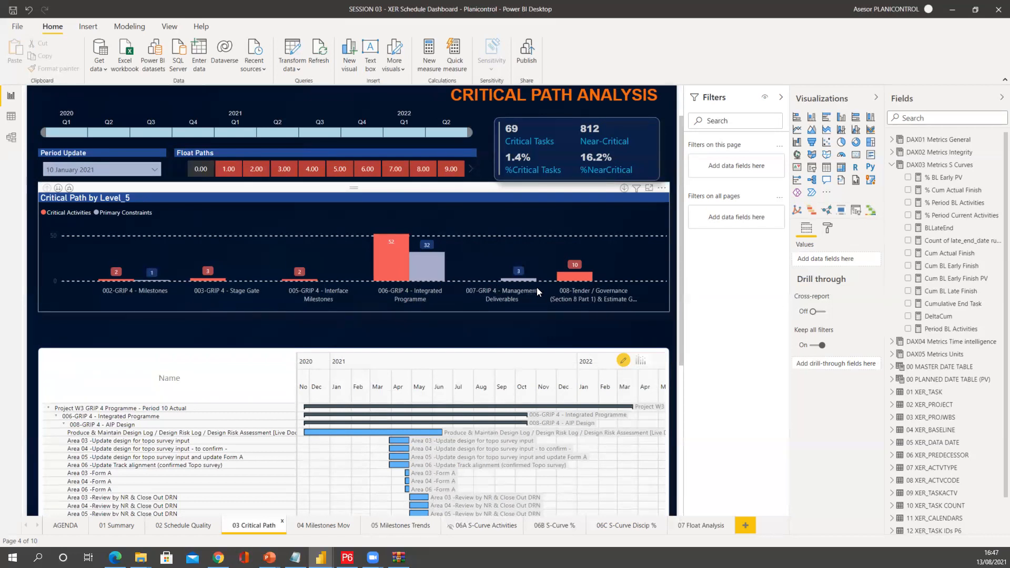
{"action": "mouse_move", "coordinate": [303, 308]}
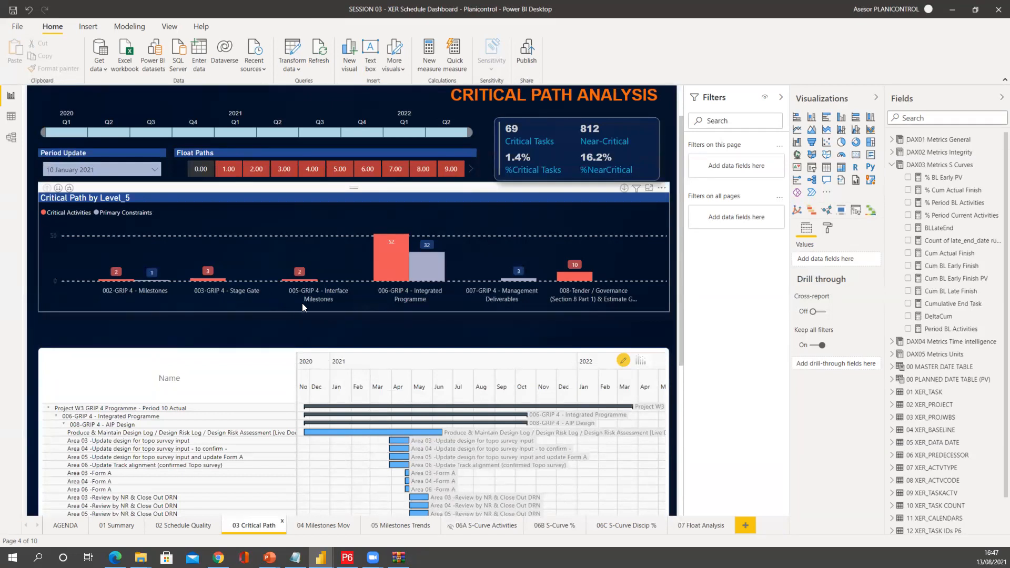
{"action": "mouse_move", "coordinate": [376, 286]}
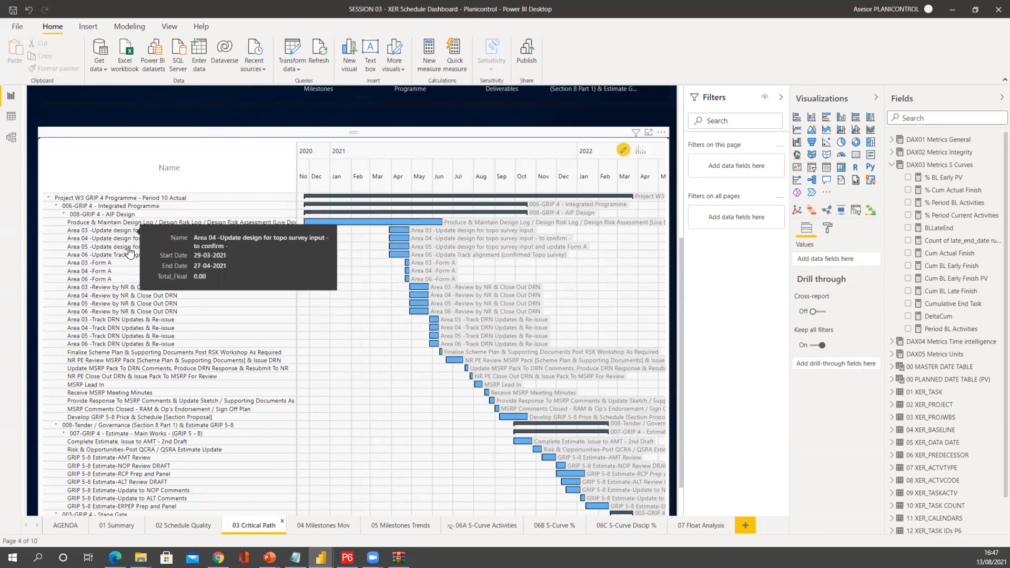
{"action": "mouse_move", "coordinate": [130, 271]}
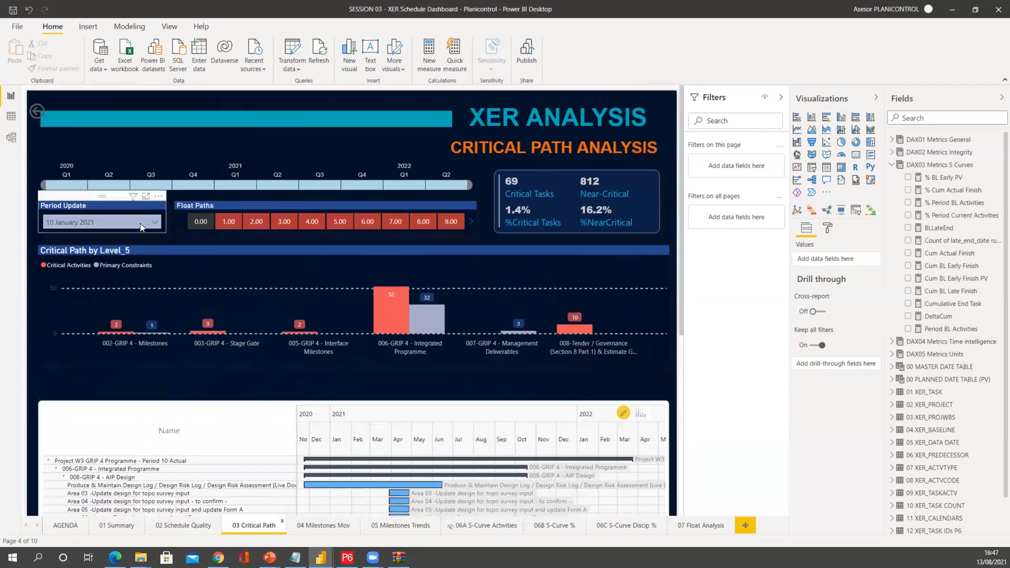
Switch the Critical Path page to the 07 February 2021 update and review the Gantt chart.
{"action": "left_click", "coordinate": [153, 221]}
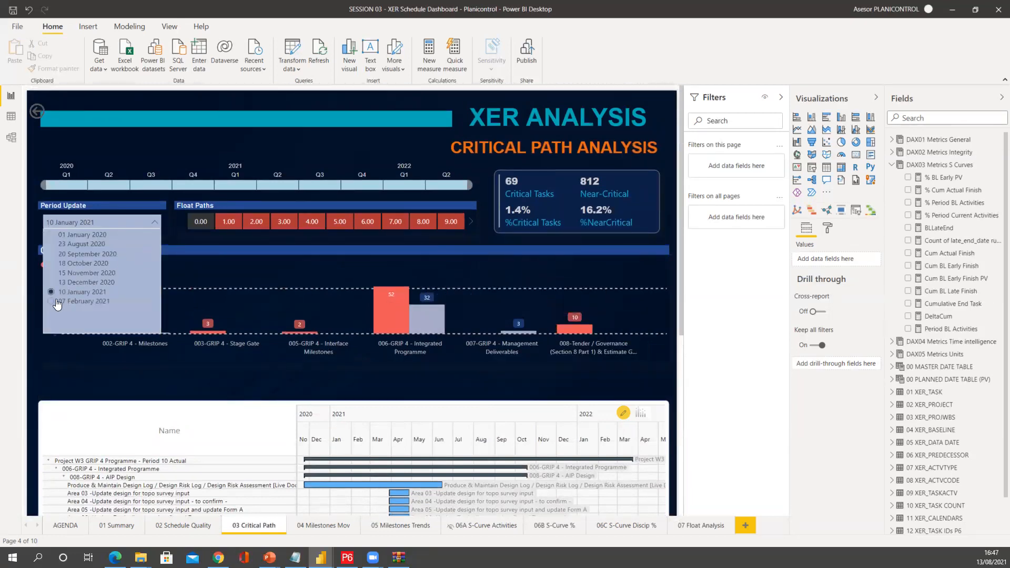
{"action": "left_click", "coordinate": [86, 302]}
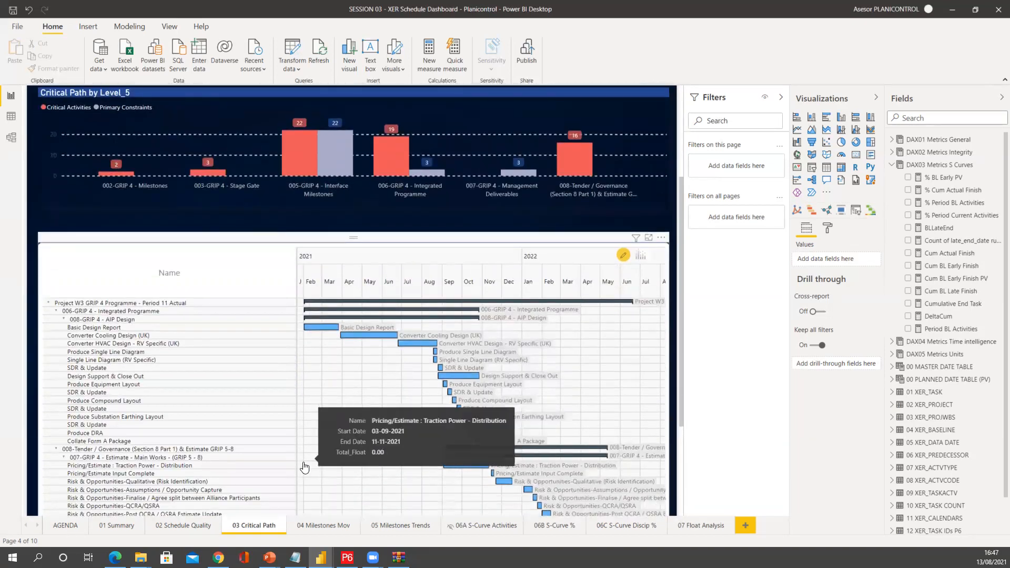
{"action": "mouse_move", "coordinate": [350, 186]}
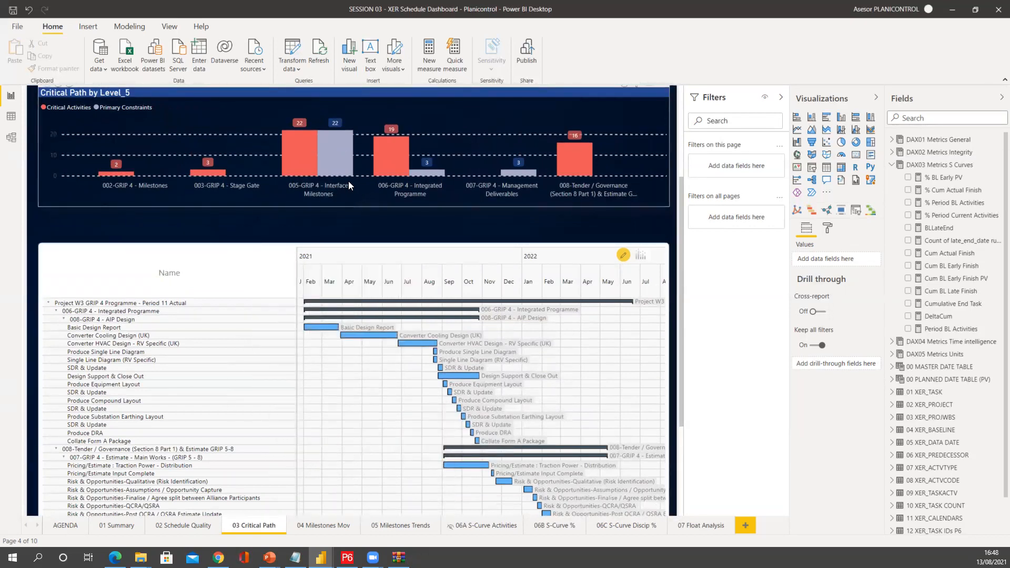
{"action": "mouse_move", "coordinate": [315, 267]}
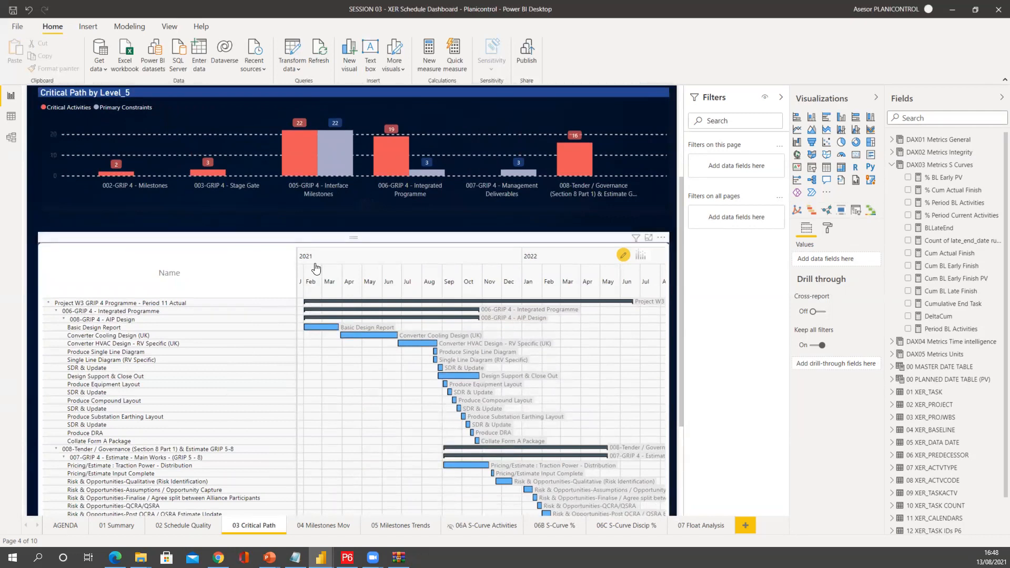
{"action": "mouse_move", "coordinate": [361, 328]}
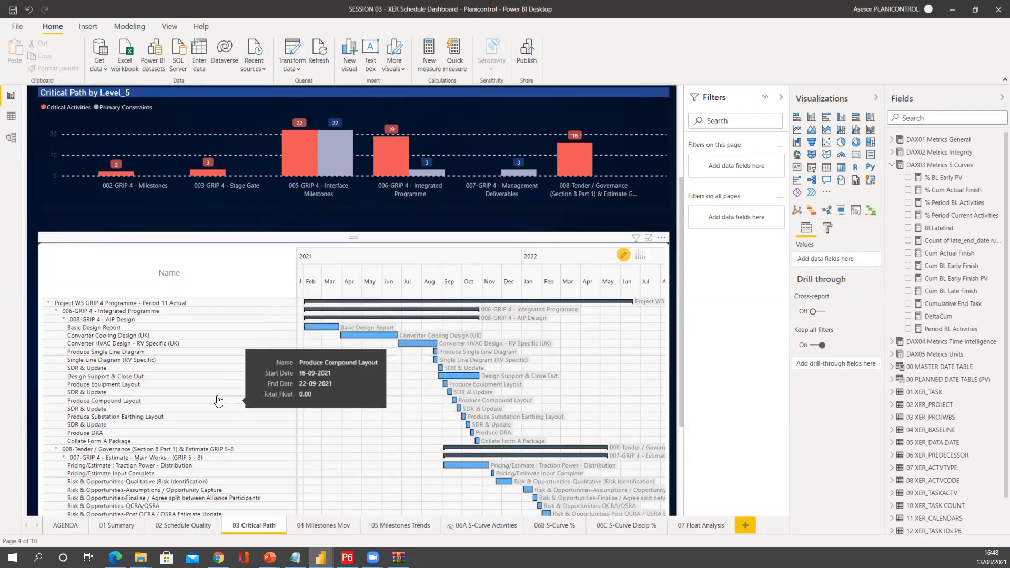
{"action": "mouse_move", "coordinate": [295, 431]}
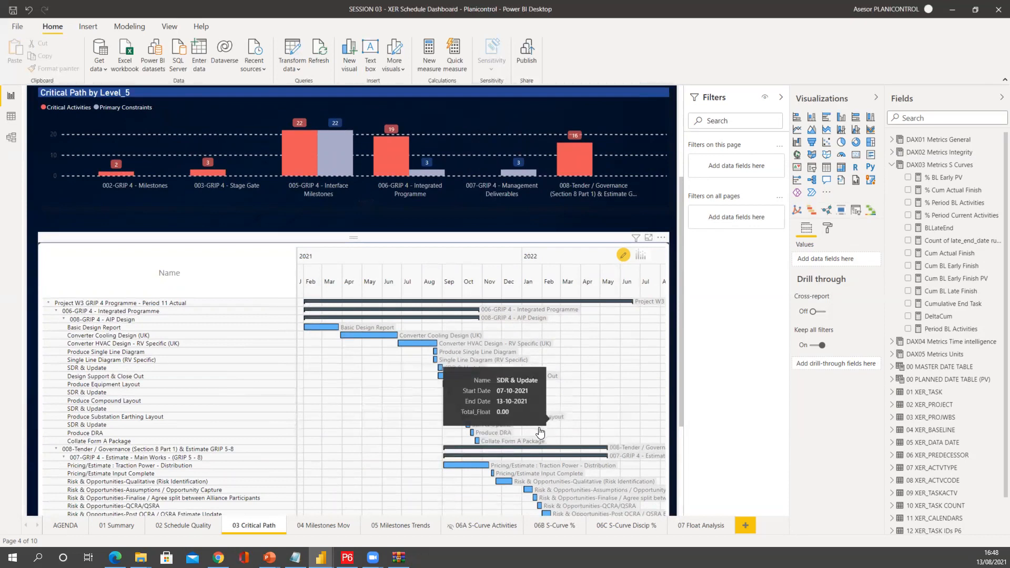
{"action": "mouse_move", "coordinate": [242, 359]}
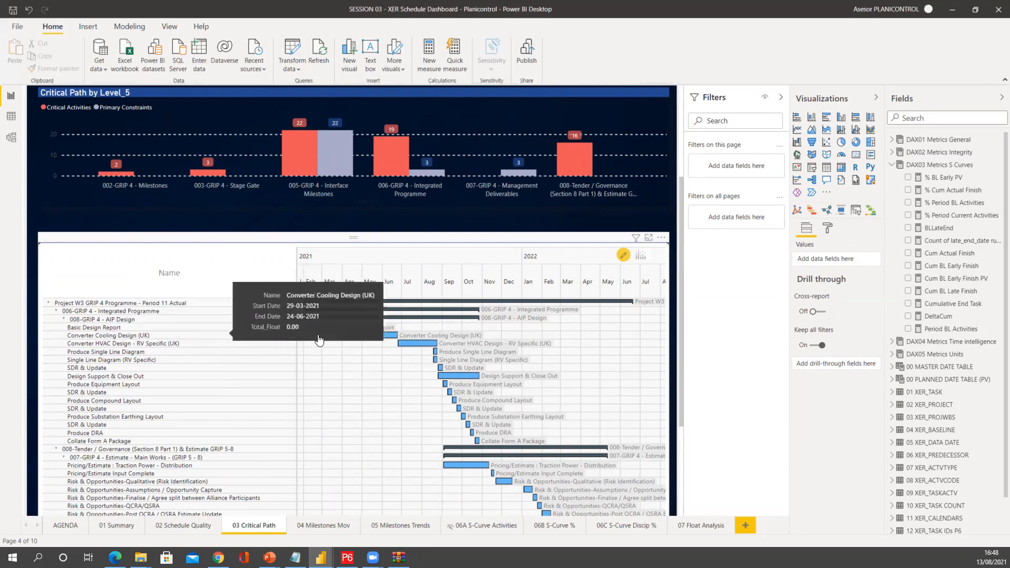
{"action": "mouse_move", "coordinate": [348, 202]}
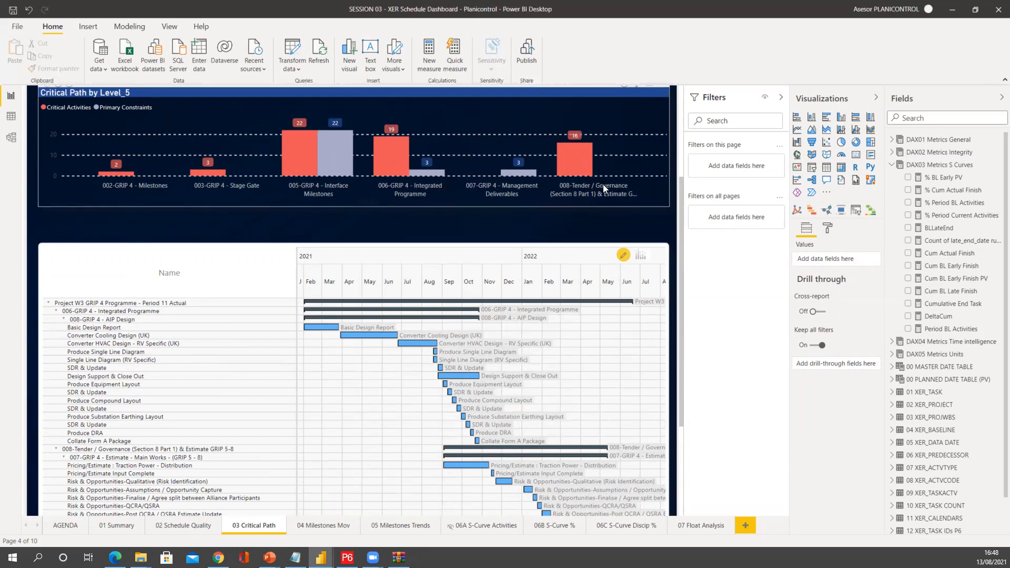
{"action": "scroll", "scroll_direction": "down", "scroll_amount": 3}
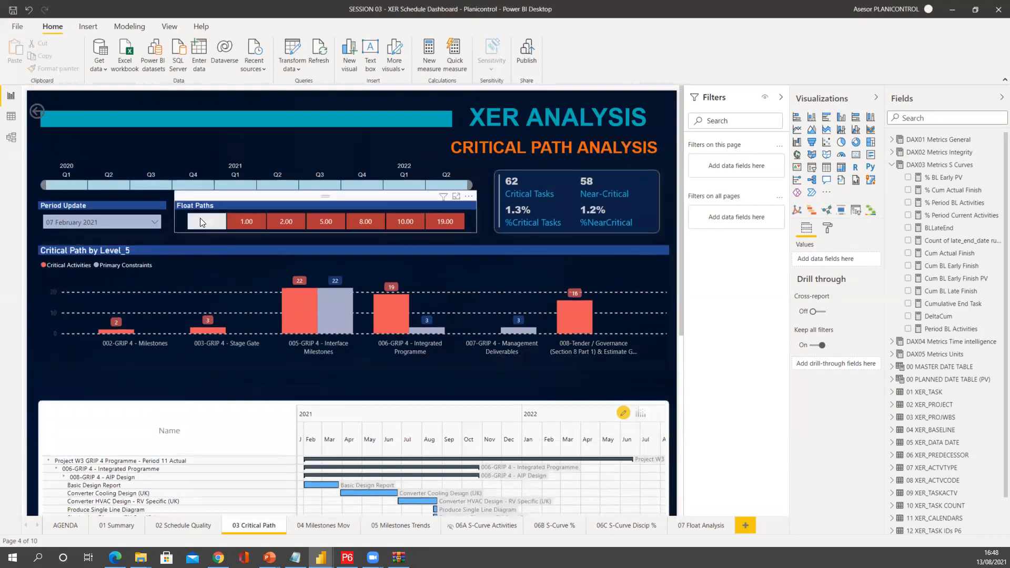
{"action": "mouse_move", "coordinate": [208, 221]}
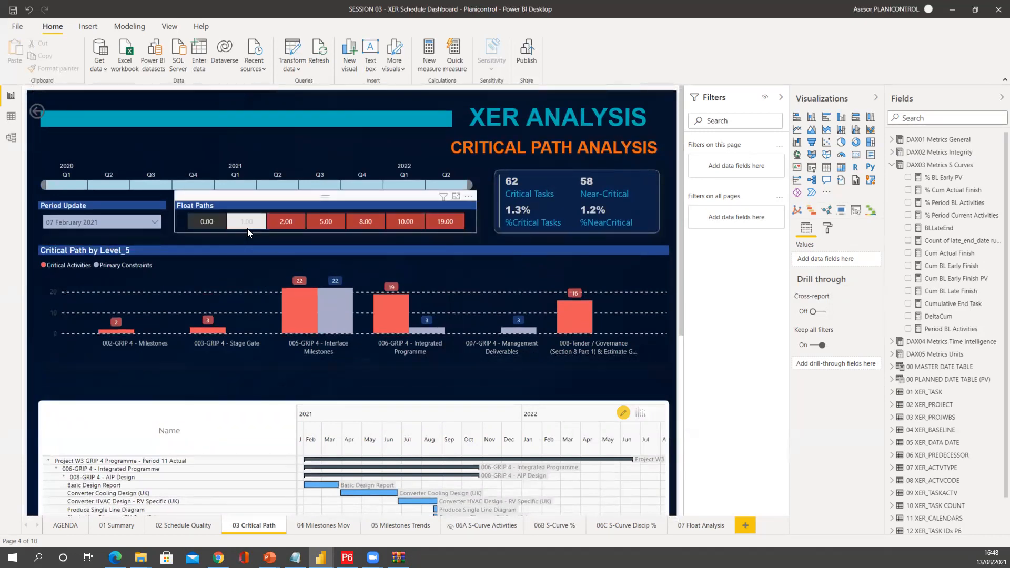
Filter the critical path charts to the 5.00 float path and view the Gantt tasks.
{"action": "left_click", "coordinate": [325, 221]}
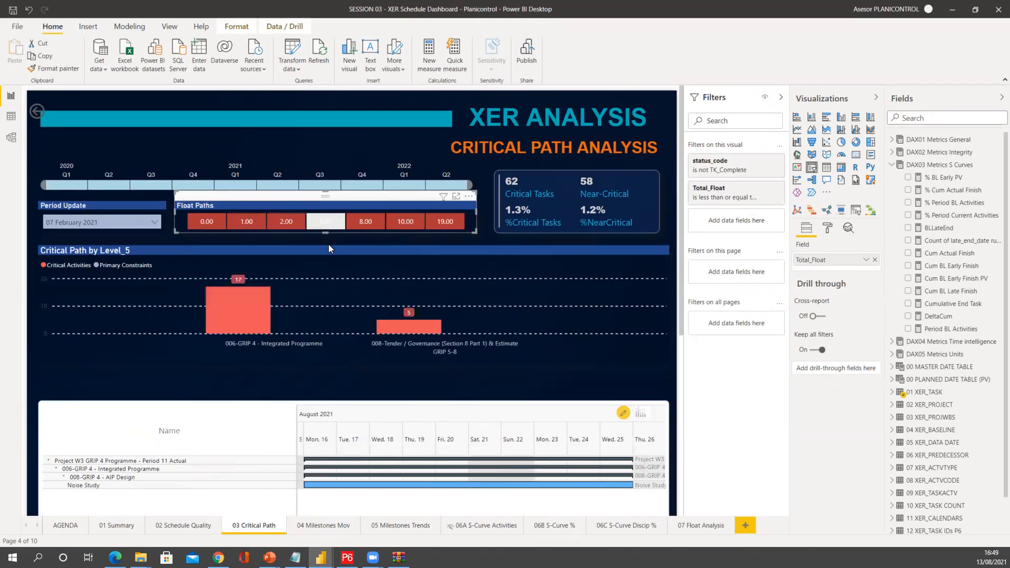
{"action": "scroll", "scroll_direction": "down", "scroll_amount": 3}
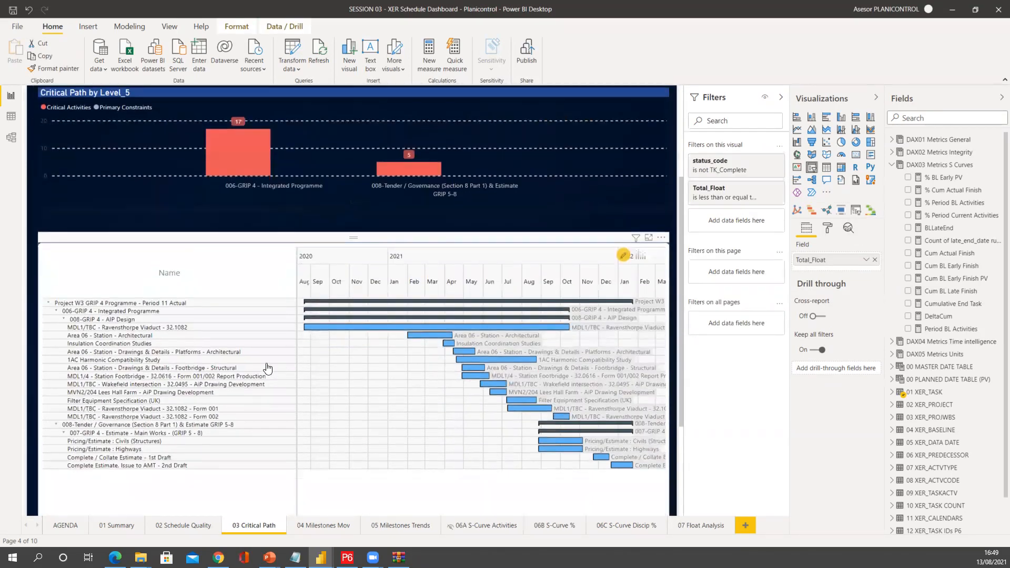